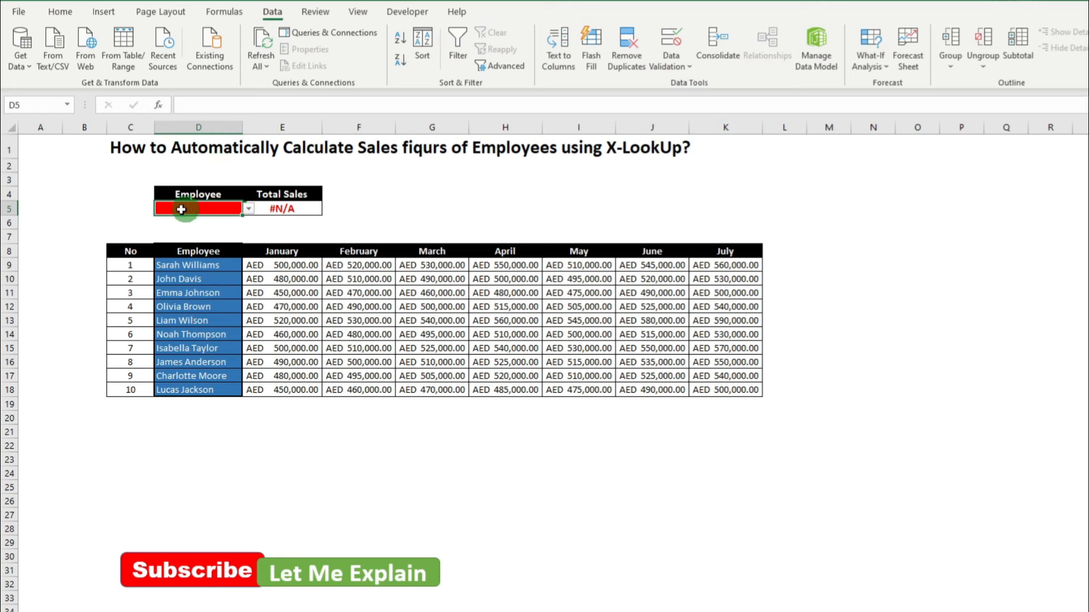
{"action": "mouse_move", "coordinate": [202, 194]}
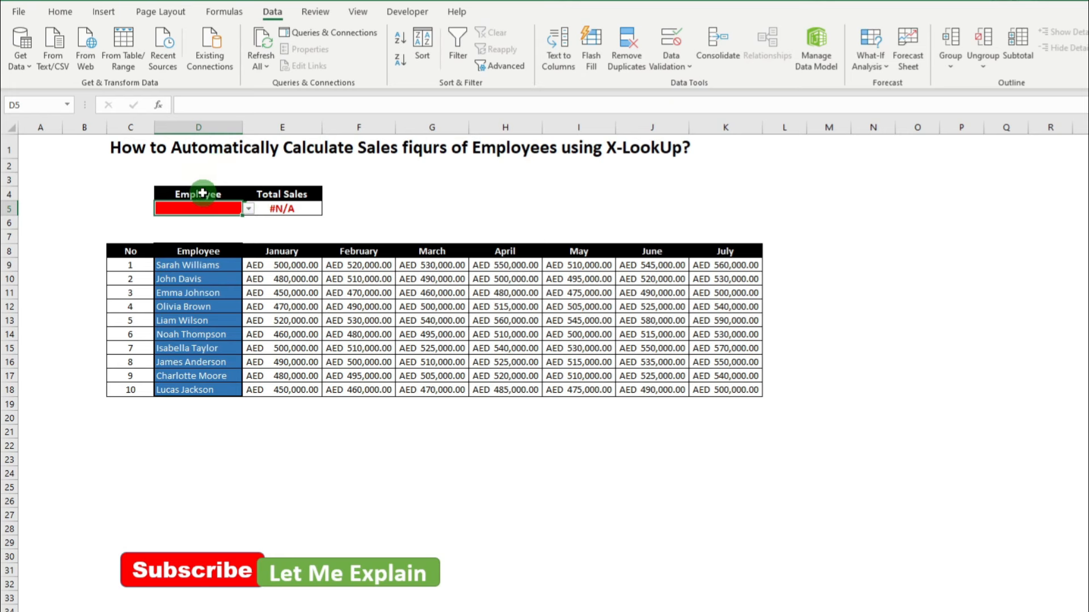
{"action": "left_click", "coordinate": [248, 209]}
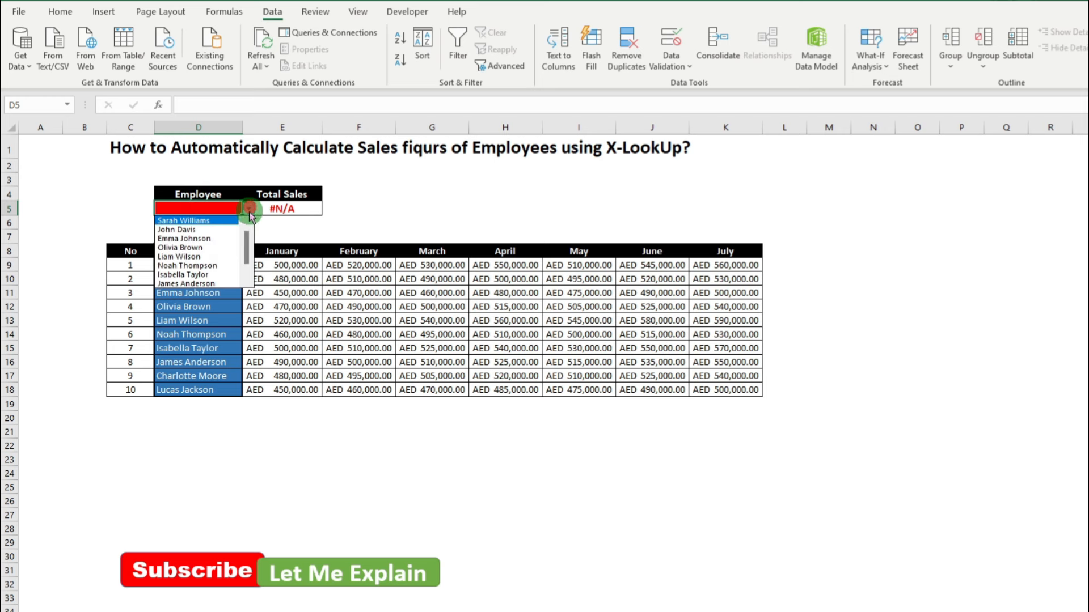
{"action": "left_click", "coordinate": [184, 220]}
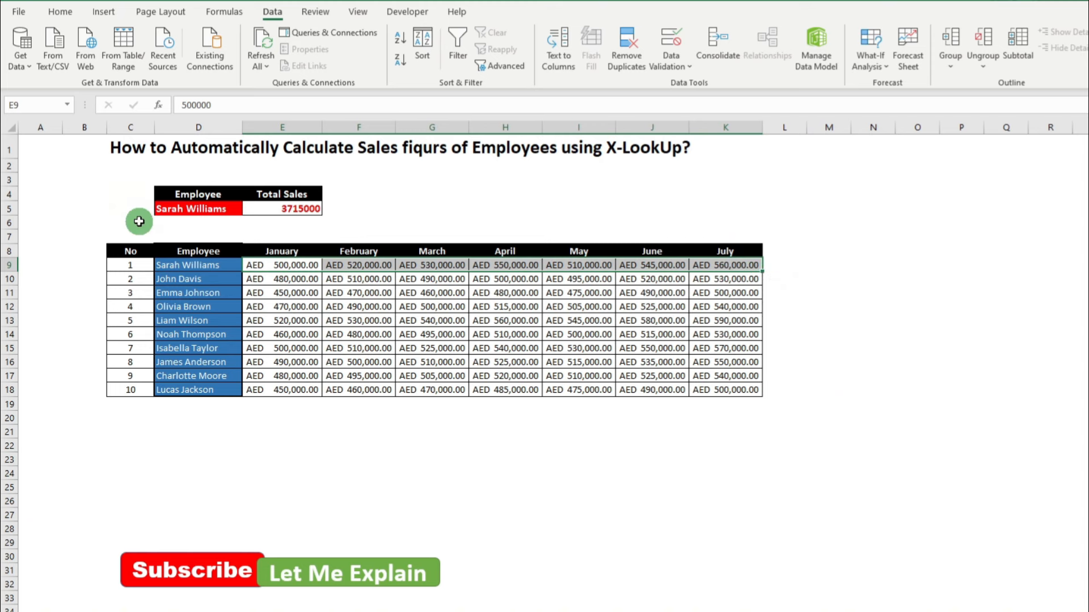
{"action": "left_click", "coordinate": [249, 208]}
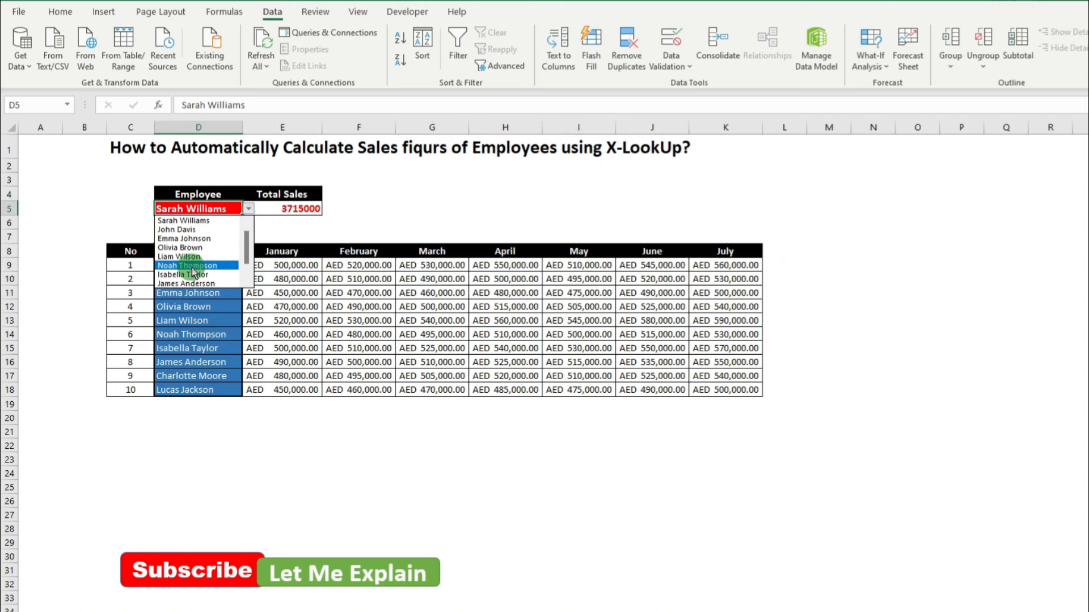
{"action": "left_click", "coordinate": [194, 266]}
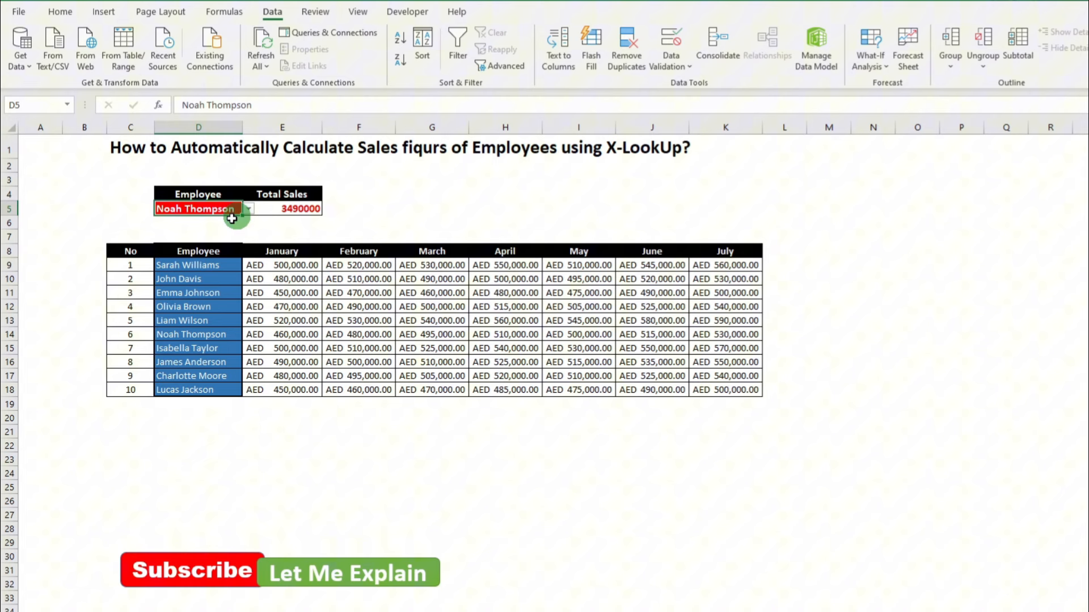
{"action": "left_click", "coordinate": [248, 208]}
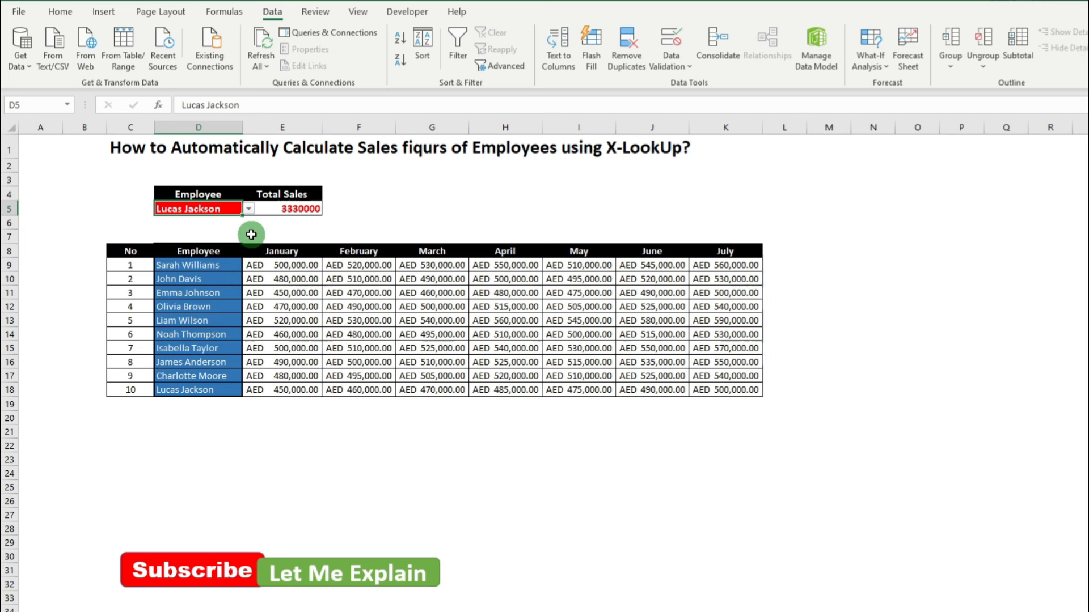
{"action": "mouse_move", "coordinate": [252, 227]}
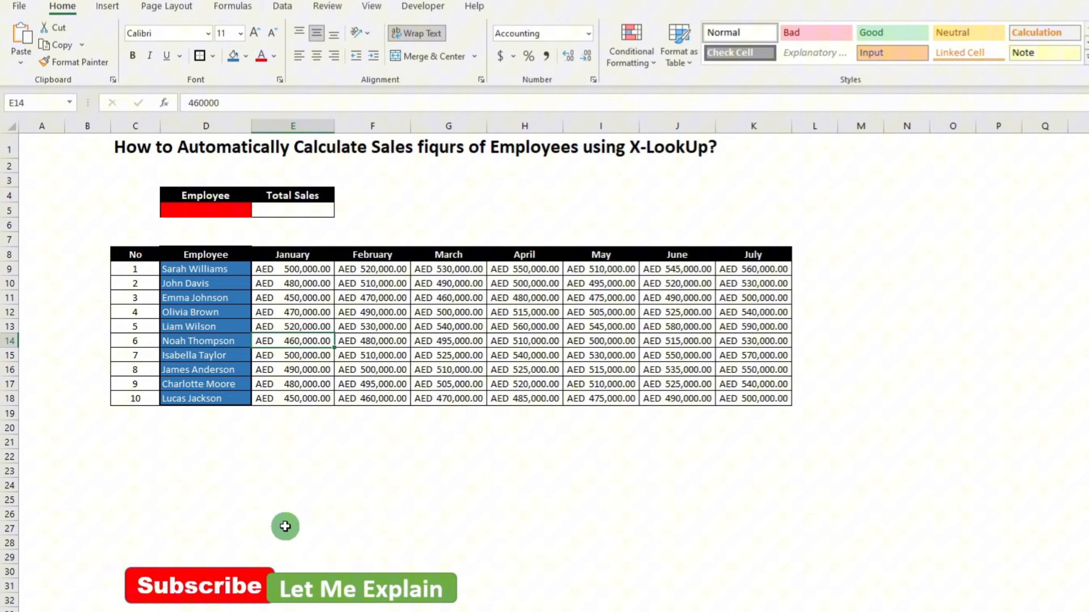
{"action": "mouse_move", "coordinate": [168, 265]}
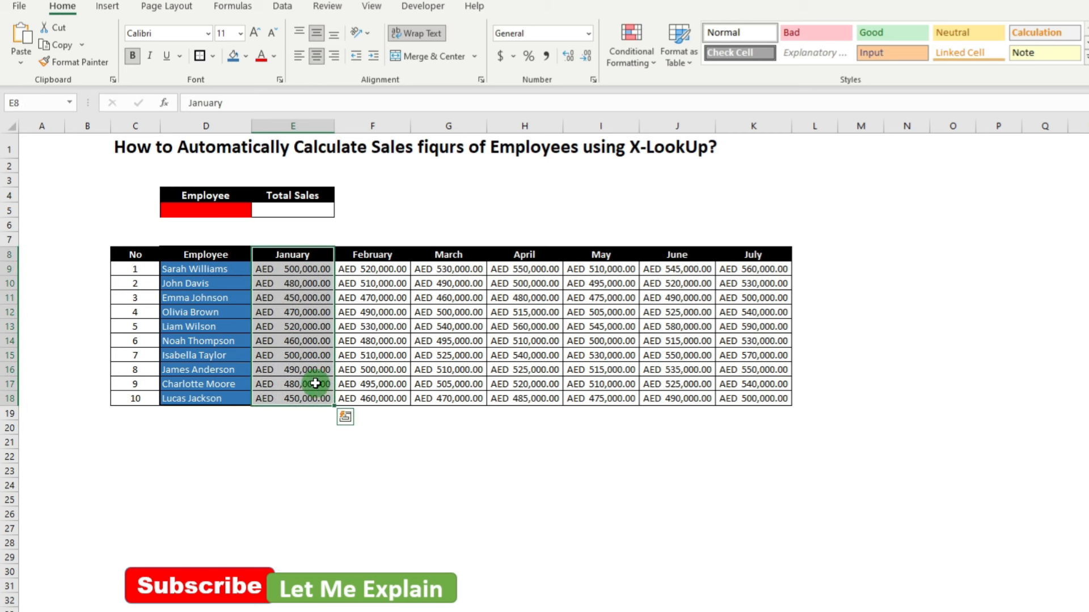
{"action": "mouse_move", "coordinate": [741, 269]}
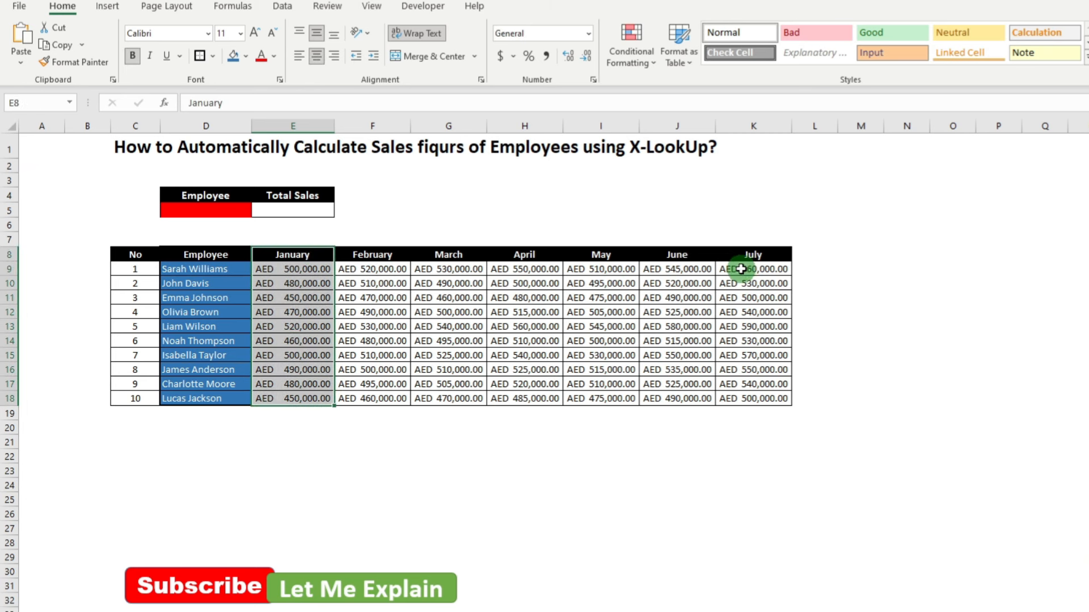
{"action": "mouse_move", "coordinate": [642, 278]}
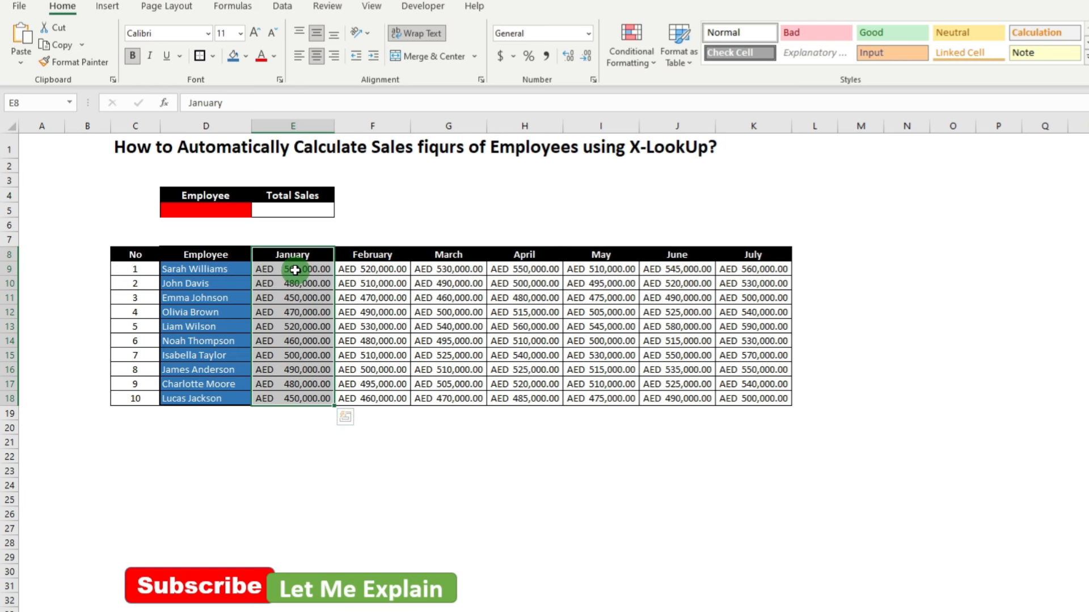
{"action": "left_click", "coordinate": [205, 208]}
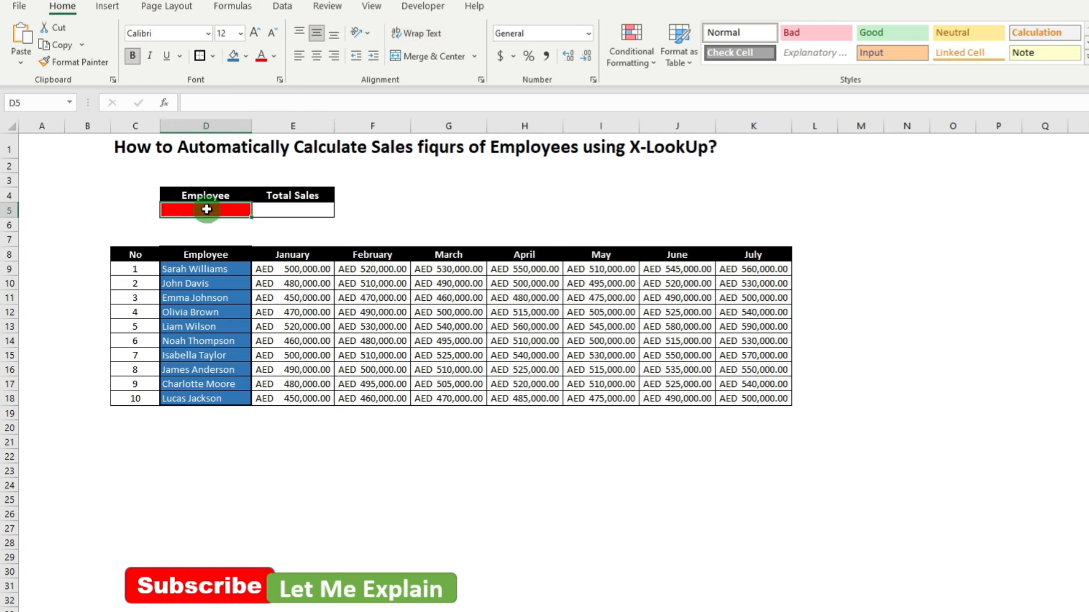
{"action": "mouse_move", "coordinate": [285, 213]}
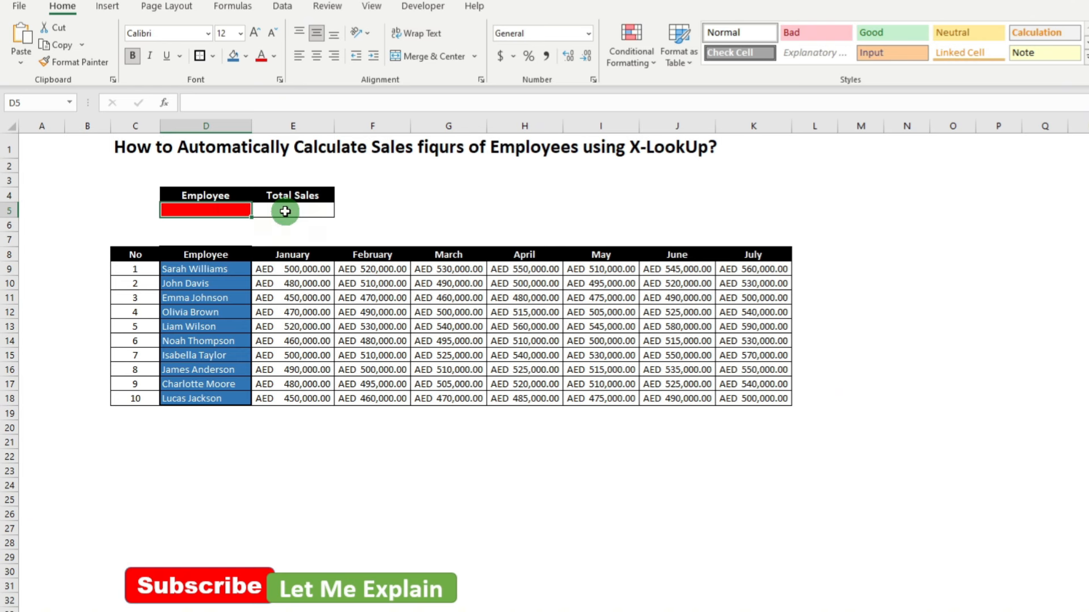
{"action": "left_click", "coordinate": [292, 211]}
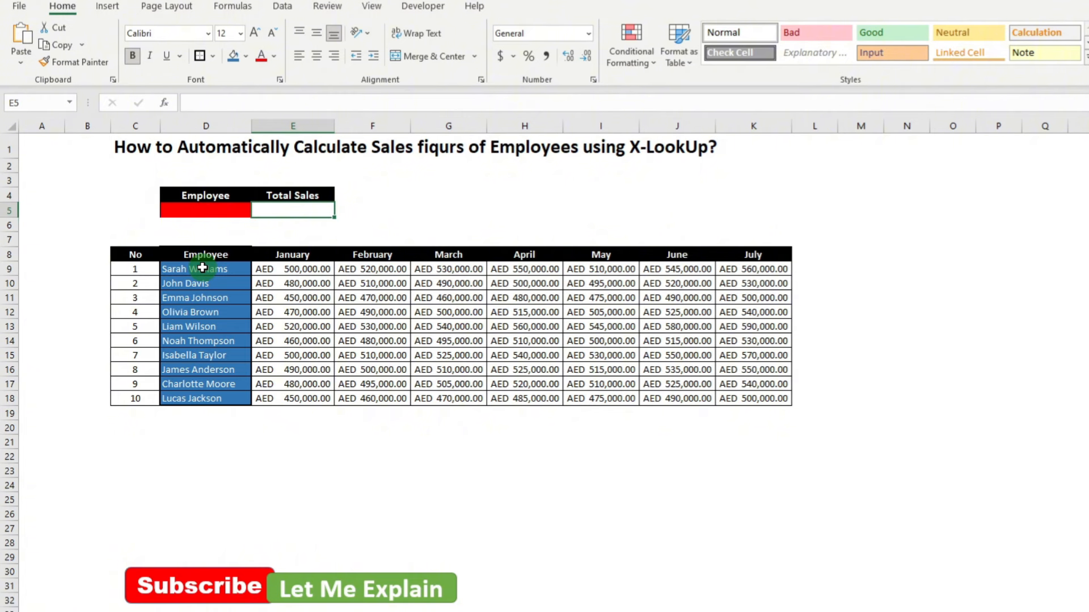
{"action": "left_click", "coordinate": [205, 210]}
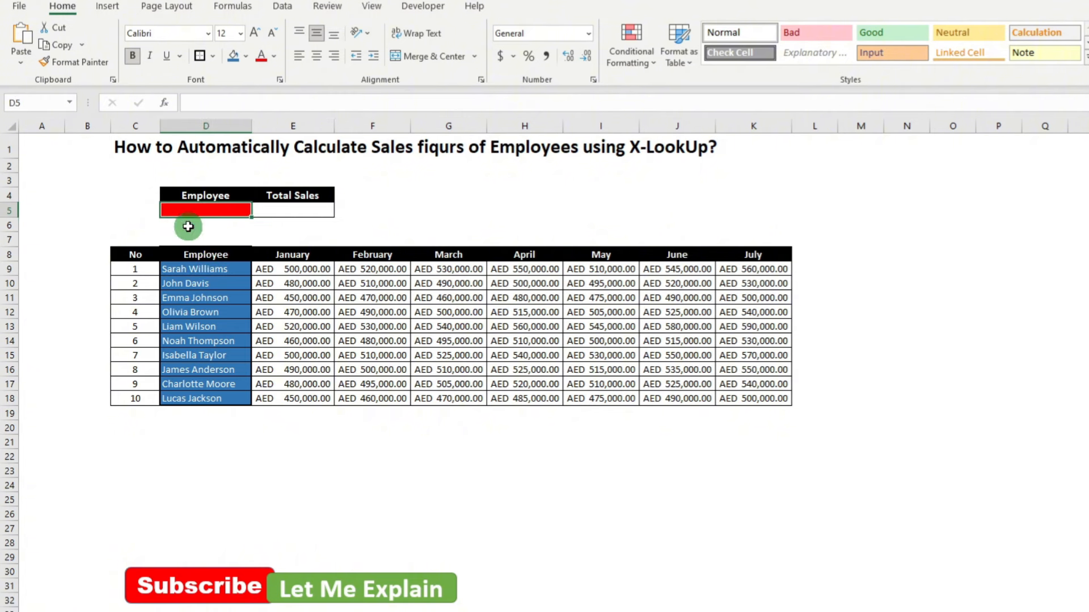
{"action": "mouse_move", "coordinate": [207, 269]}
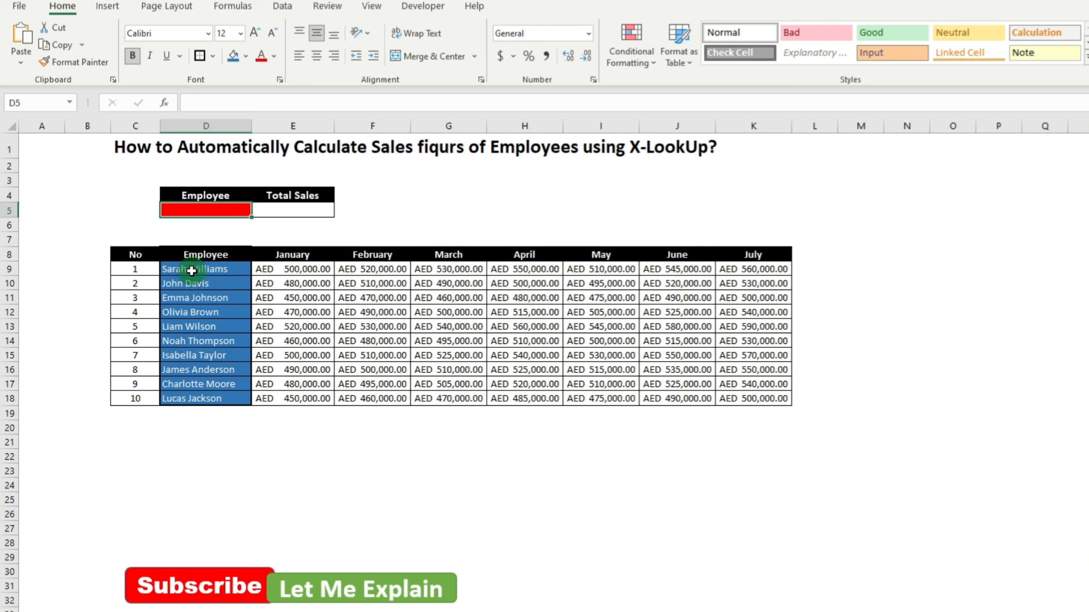
- Apply list validation to D5 with source =$D$9:$D$18 via Data > Data Validation
{"action": "left_click", "coordinate": [282, 7]}
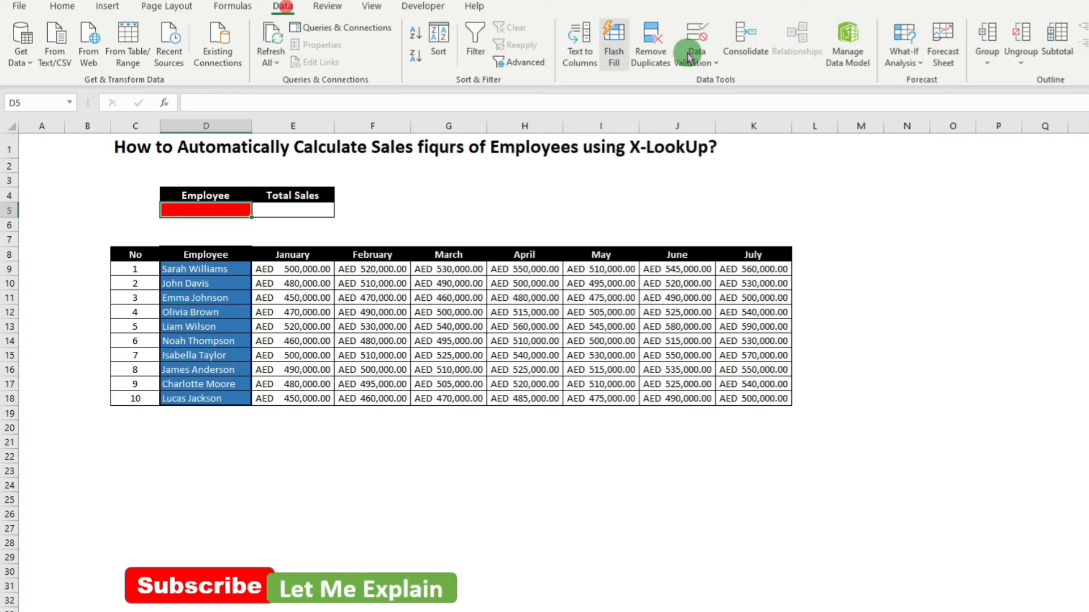
{"action": "left_click", "coordinate": [696, 43]}
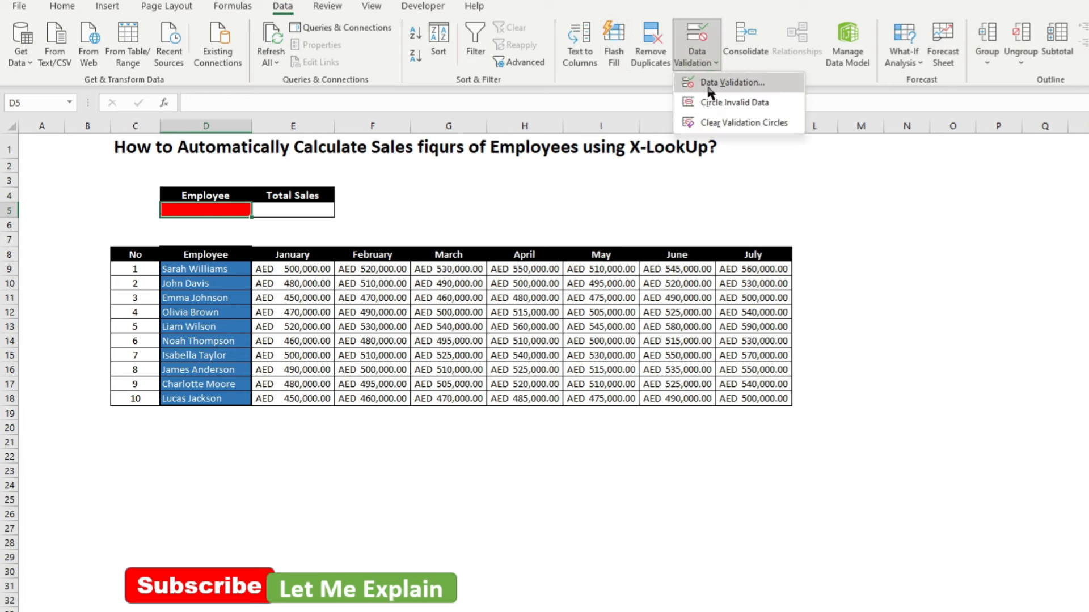
{"action": "left_click", "coordinate": [728, 82]}
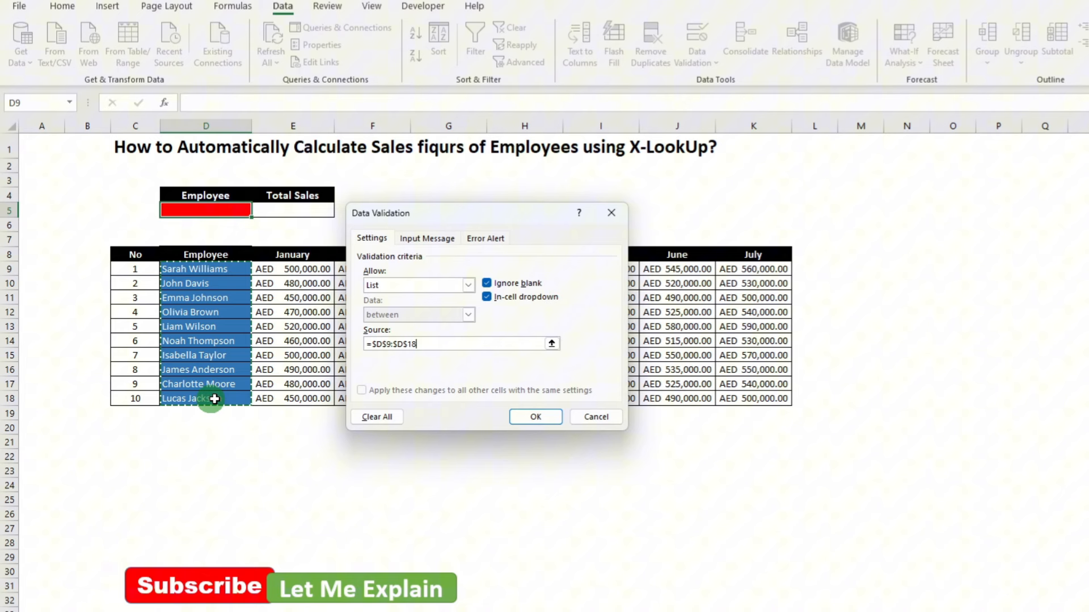
{"action": "left_click", "coordinate": [534, 416]}
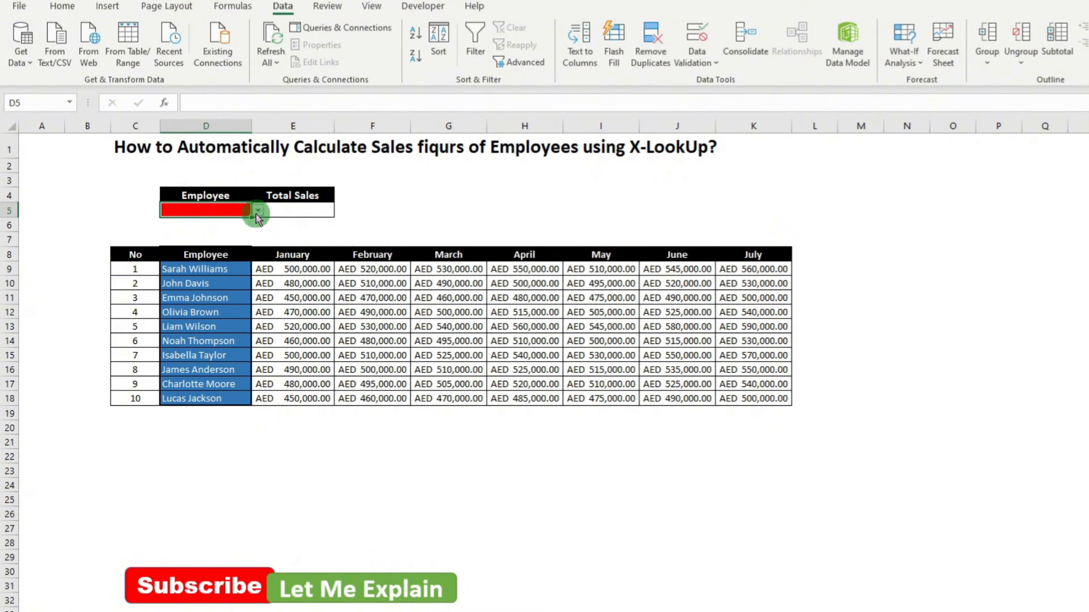
{"action": "left_click", "coordinate": [257, 211]}
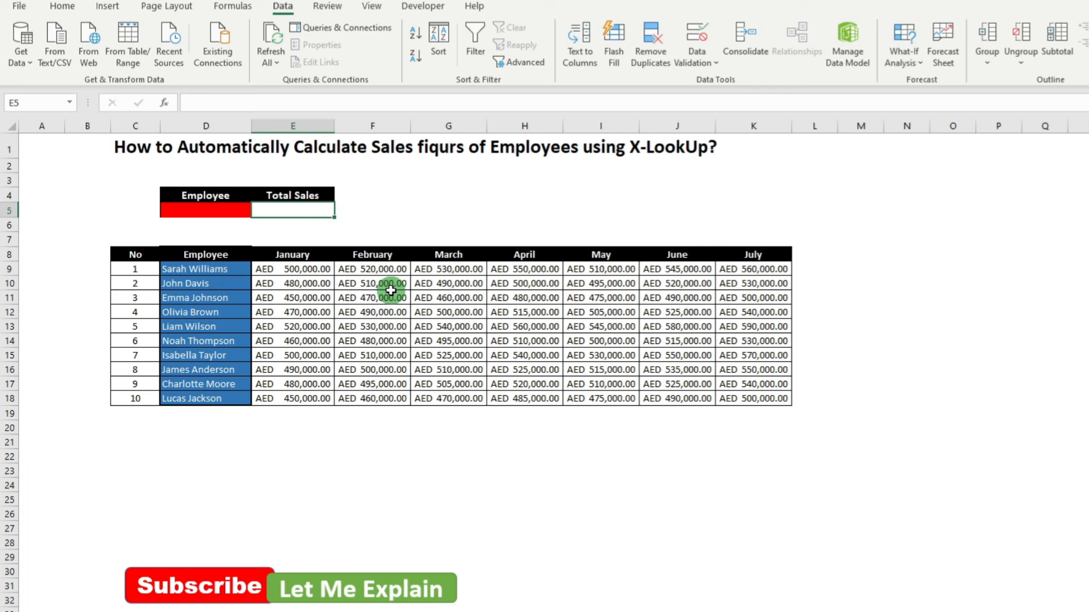
{"action": "mouse_move", "coordinate": [782, 270]}
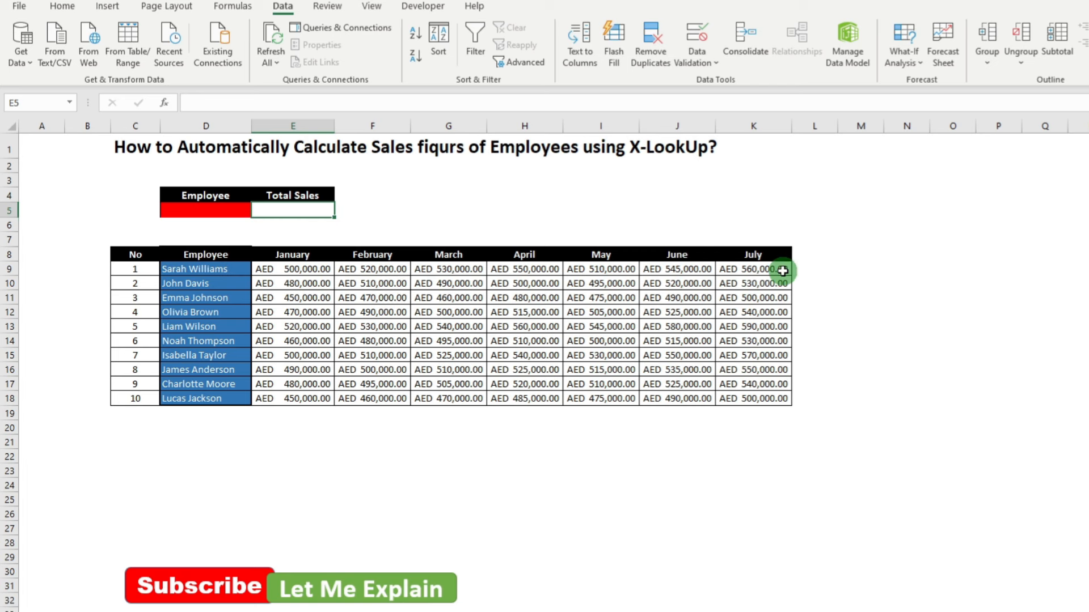
{"action": "left_click", "coordinate": [194, 270]}
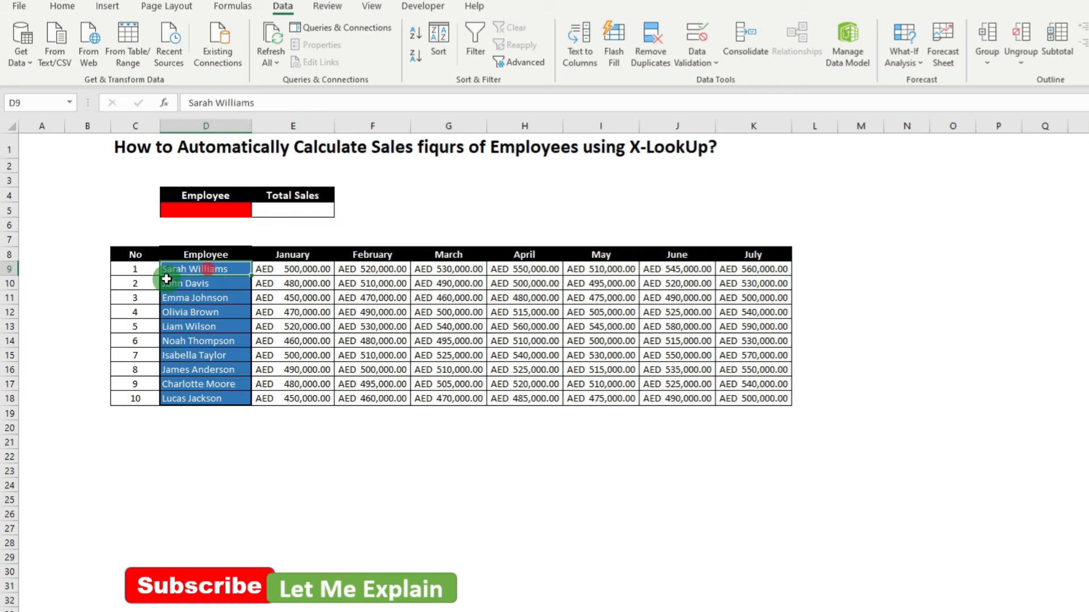
{"action": "mouse_move", "coordinate": [249, 236]}
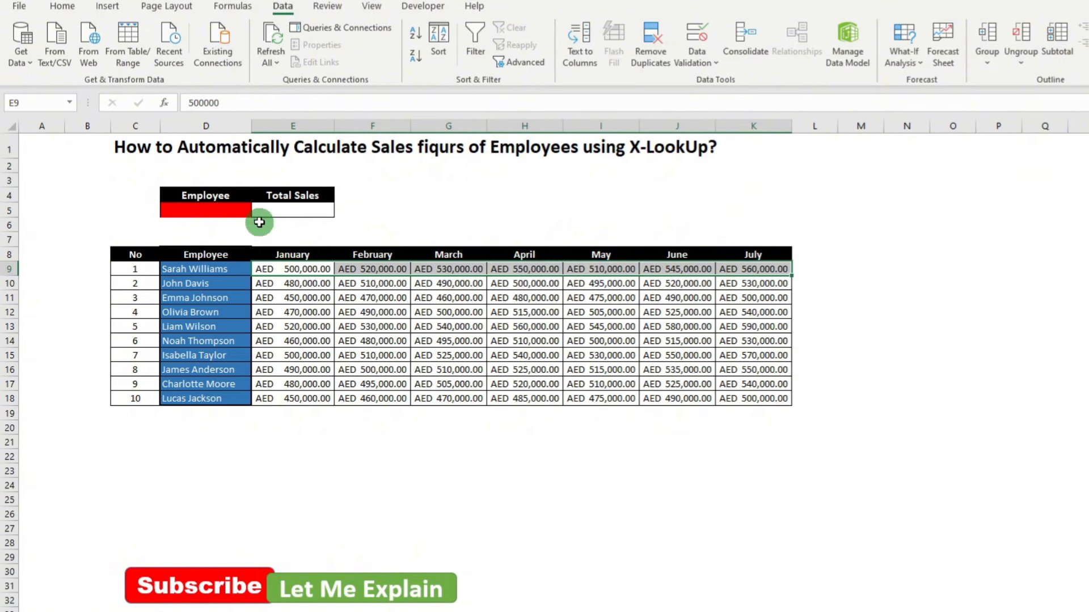
{"action": "left_click", "coordinate": [292, 208]}
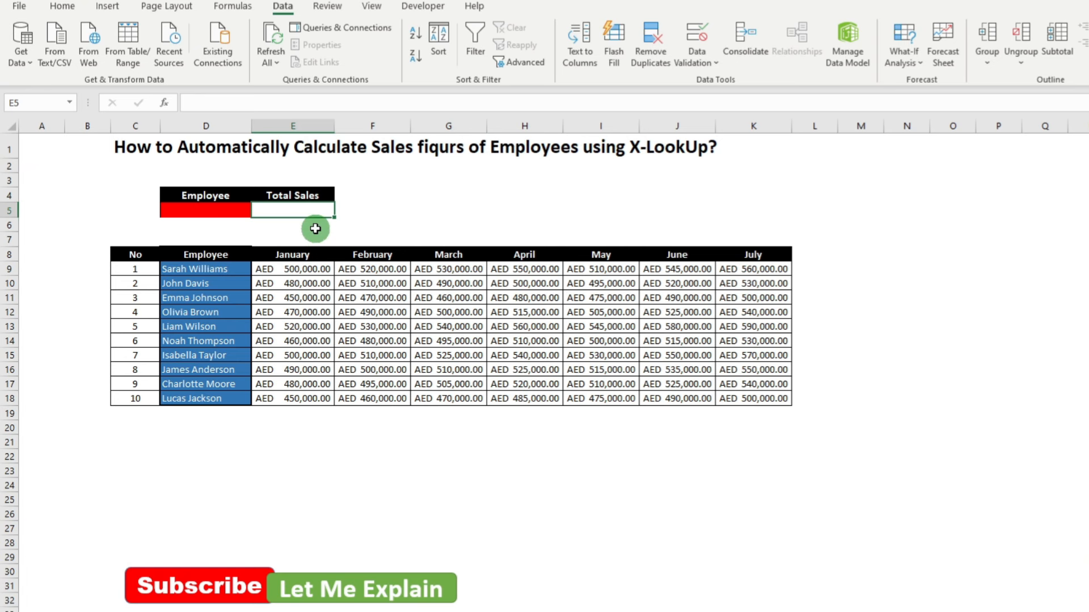
{"action": "type", "text": "=xl"}
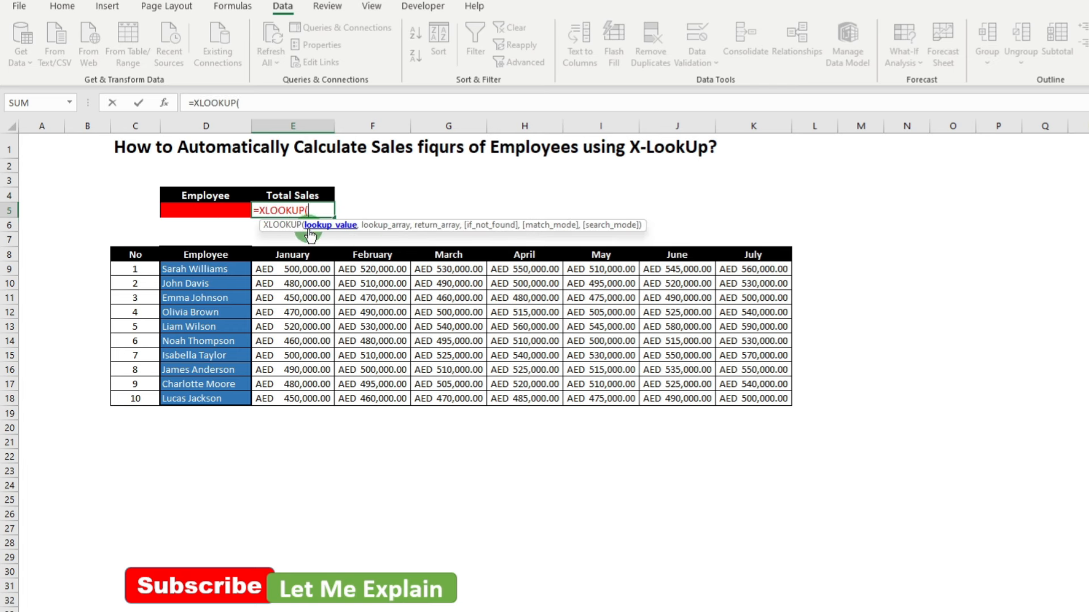
{"action": "mouse_move", "coordinate": [334, 234]}
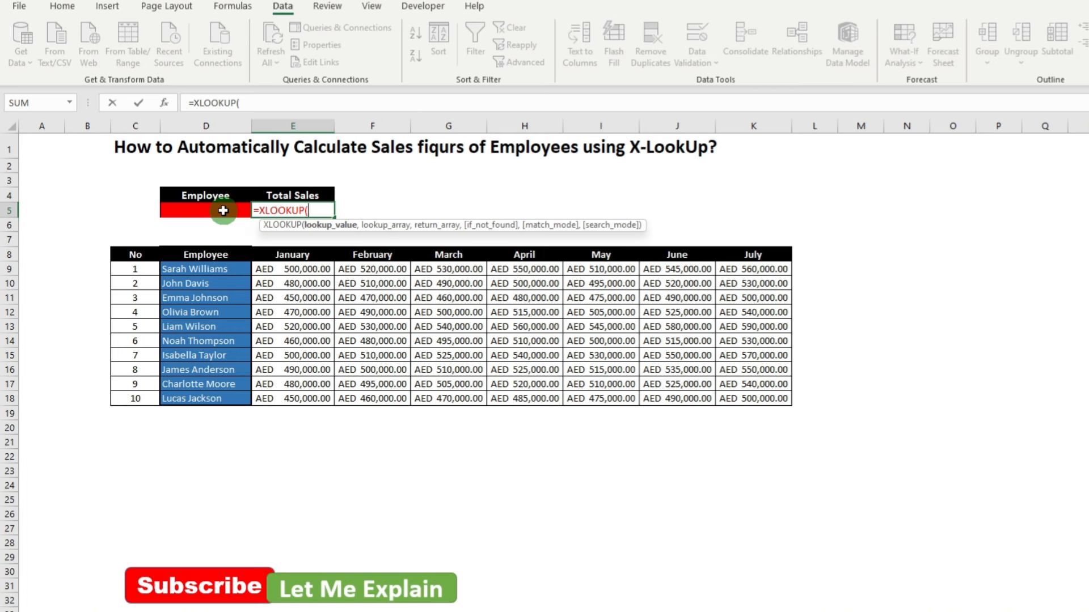
- Give the XLOOKUP lookup value D5, lookup array D9:D18 and return array E9:E18
{"action": "left_click", "coordinate": [206, 211]}
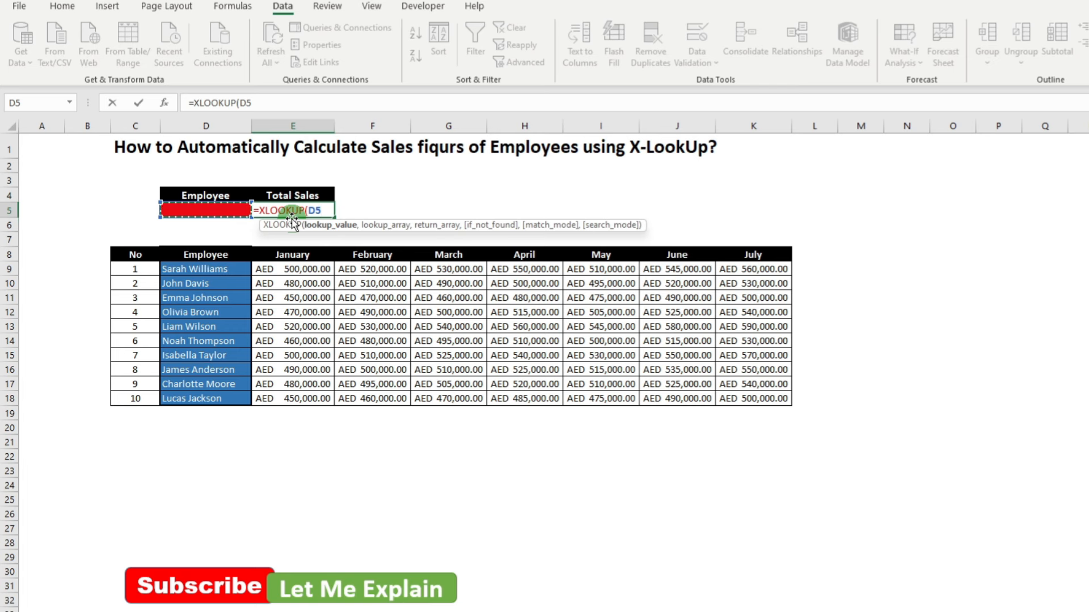
{"action": "type", "text": ",D9:D18"}
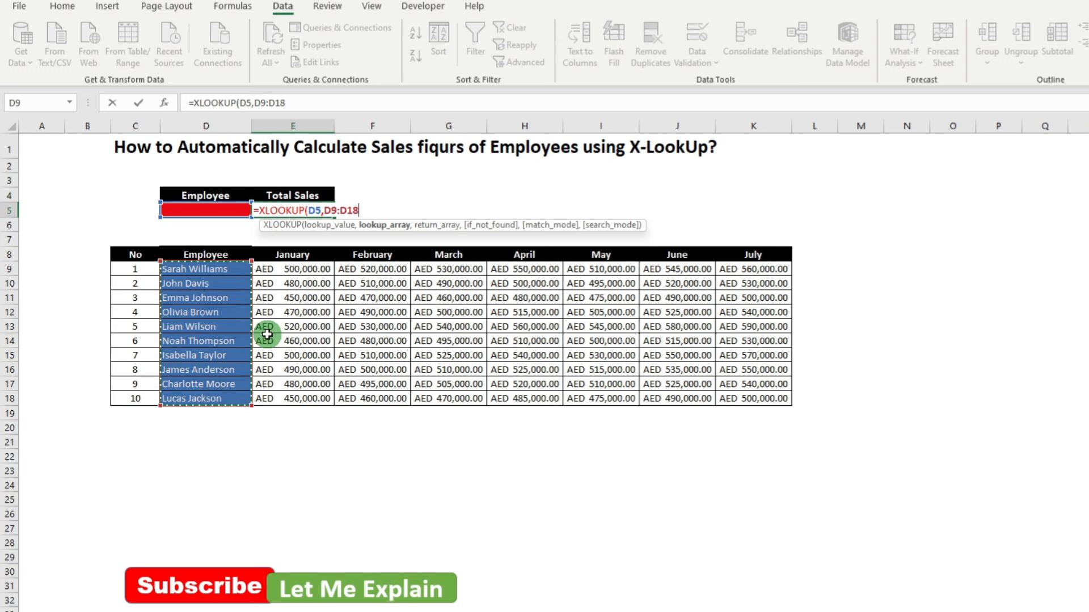
{"action": "type", "text": ","}
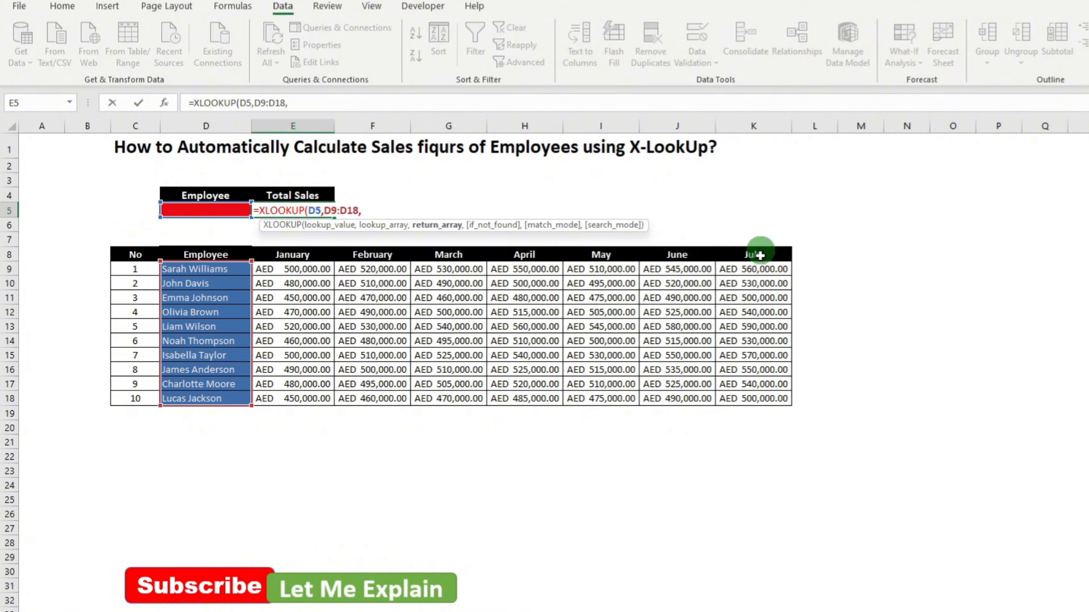
{"action": "mouse_move", "coordinate": [962, 304]}
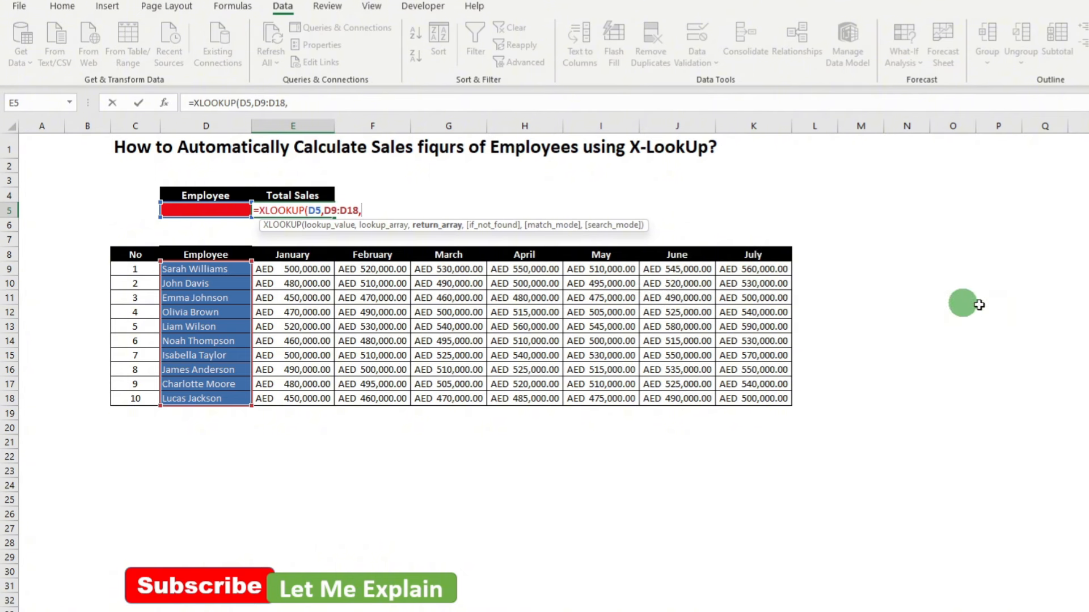
{"action": "mouse_move", "coordinate": [308, 269]}
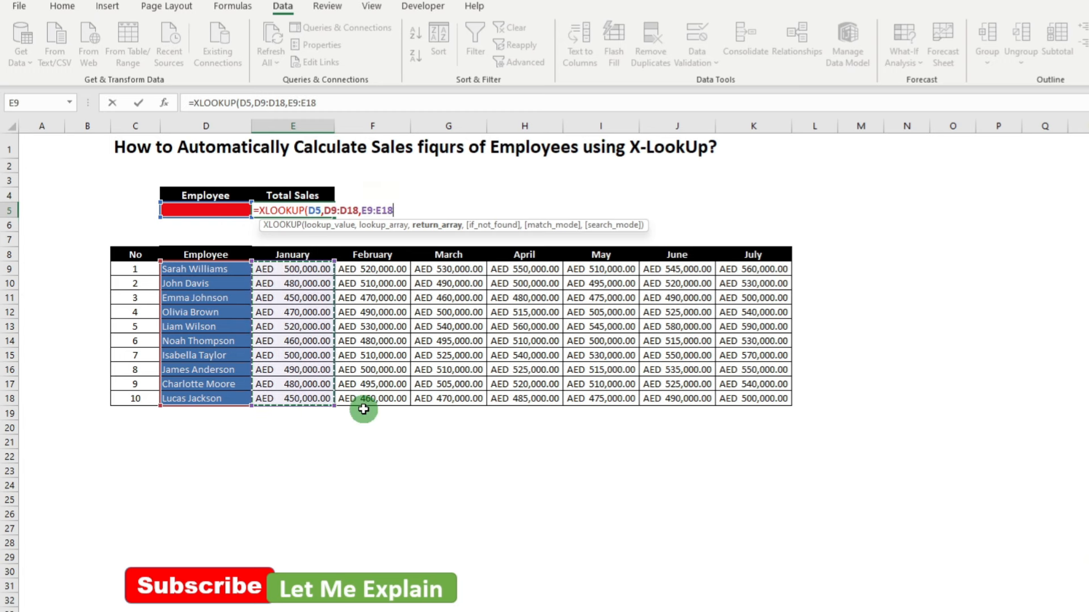
- Extend the return array with +F9:F18 through +K9:K18 and commit the formula, showing #N/A
{"action": "type", "text": "+F9:F18+G9:G18+H9:H18"}
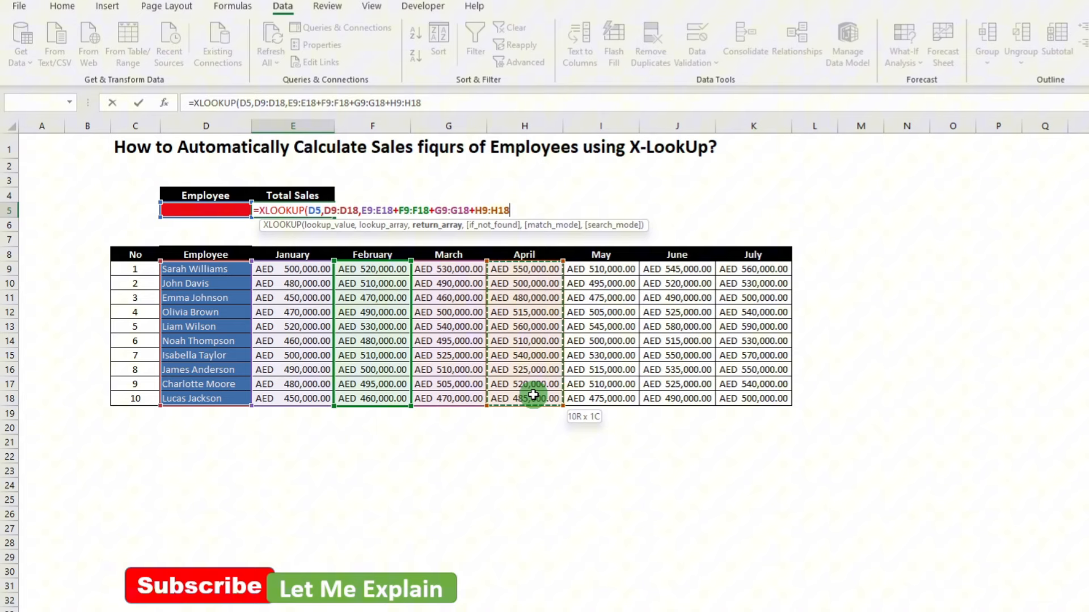
{"action": "left_click", "coordinate": [753, 269]}
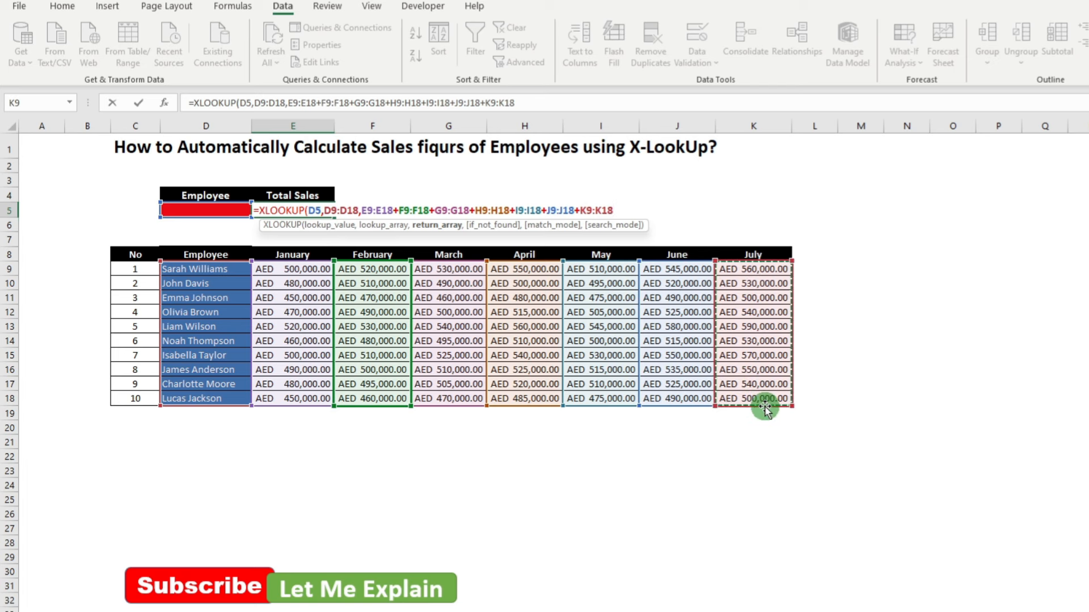
{"action": "key", "text": "Return"}
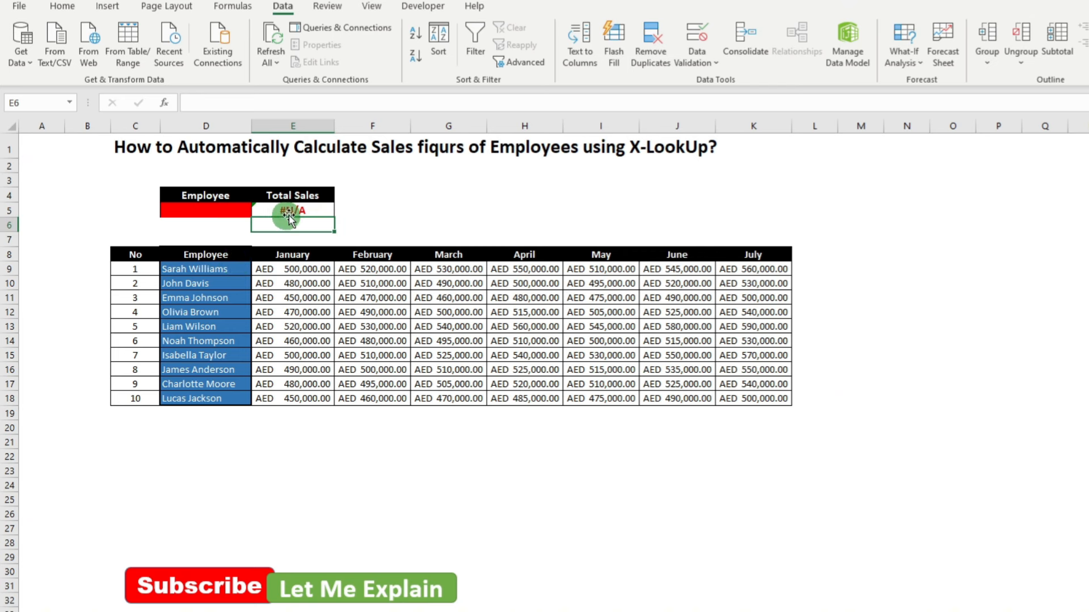
{"action": "left_click", "coordinate": [203, 211]}
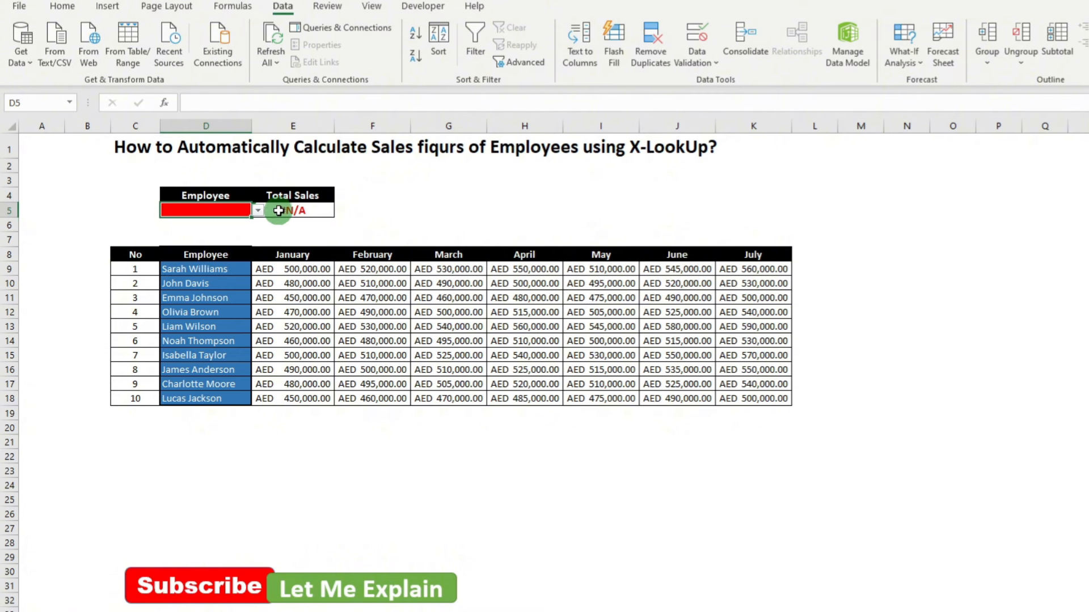
{"action": "left_click", "coordinate": [257, 211]}
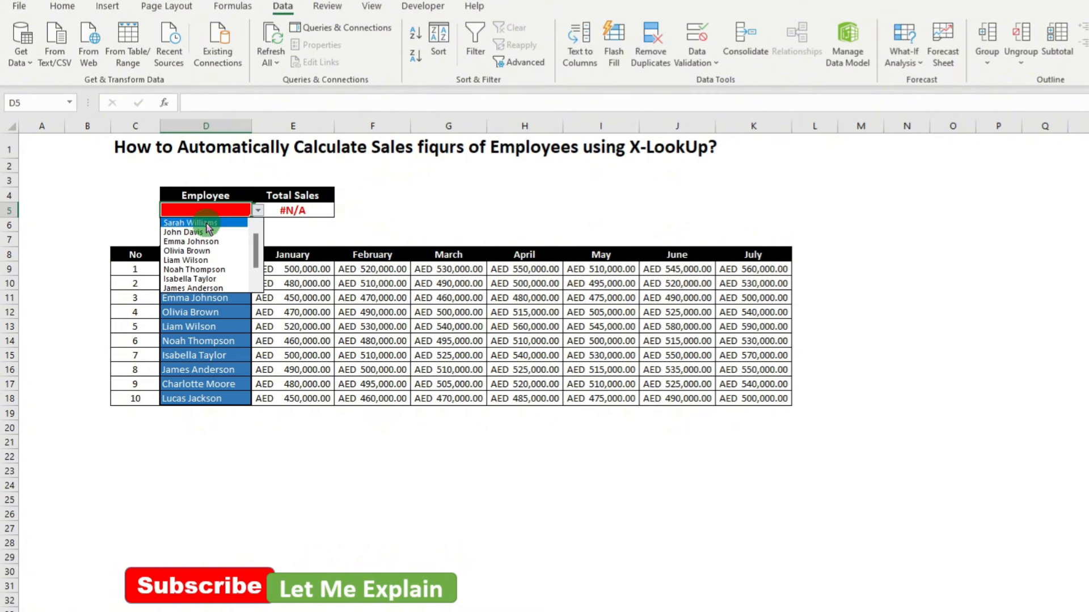
{"action": "left_click", "coordinate": [189, 224]}
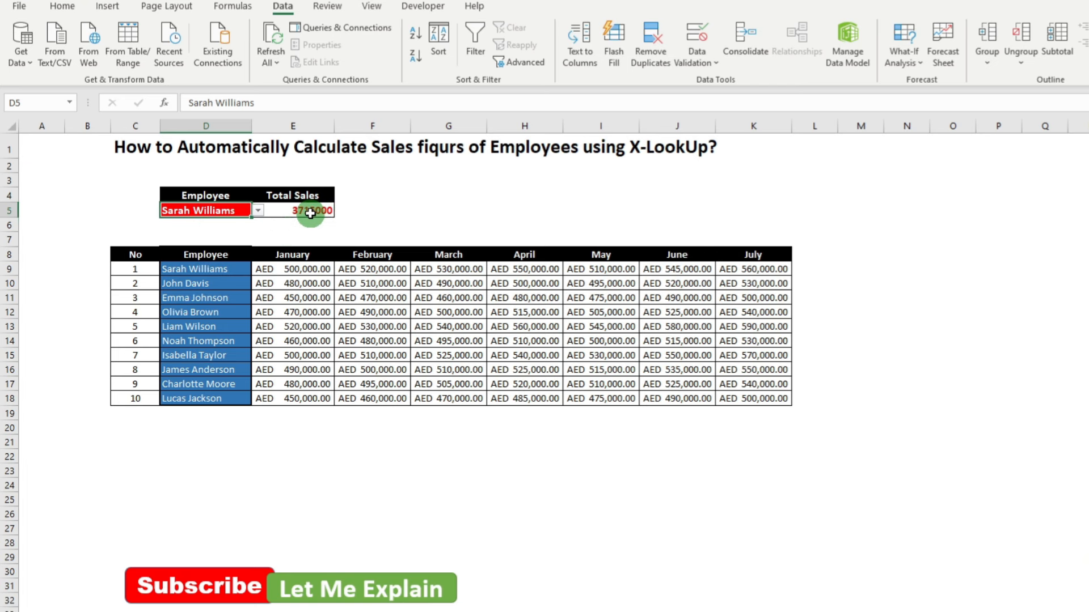
{"action": "left_click", "coordinate": [257, 210]}
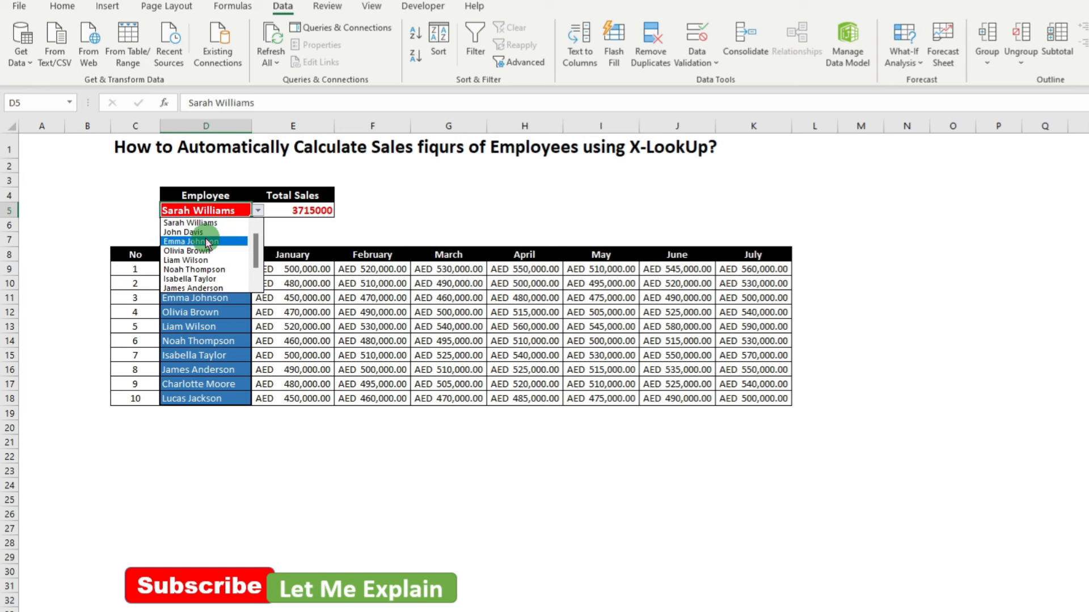
{"action": "left_click", "coordinate": [204, 240]}
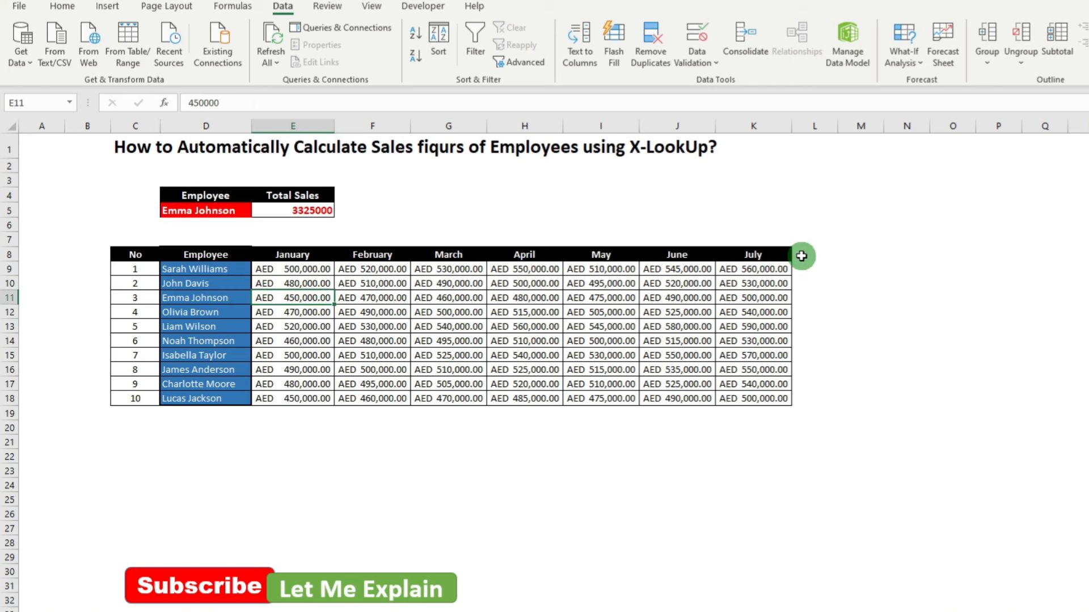
{"action": "mouse_move", "coordinate": [798, 266]}
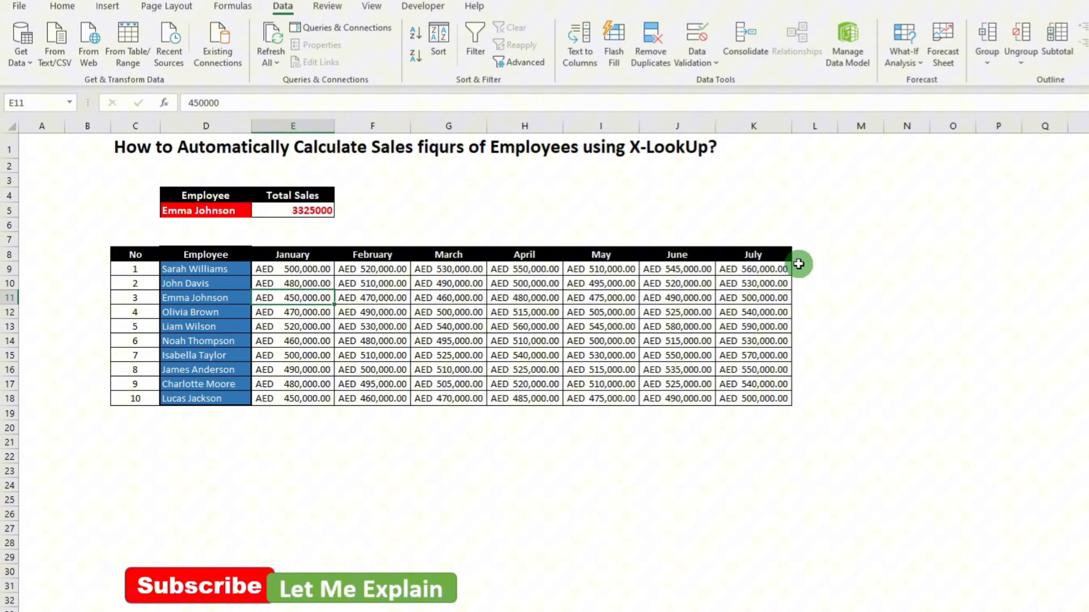
- Enter =SUM(E9:K9) in L9 as a January–July row total and fill it down to L18
{"action": "left_click", "coordinate": [815, 268]}
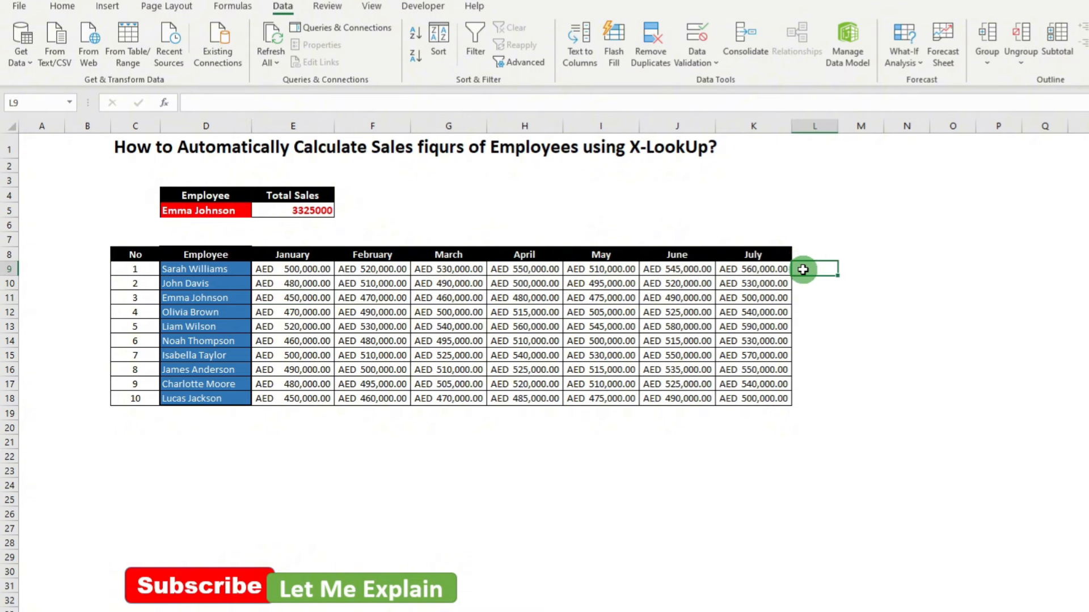
{"action": "type", "text": "=SUM(E9:K9)"}
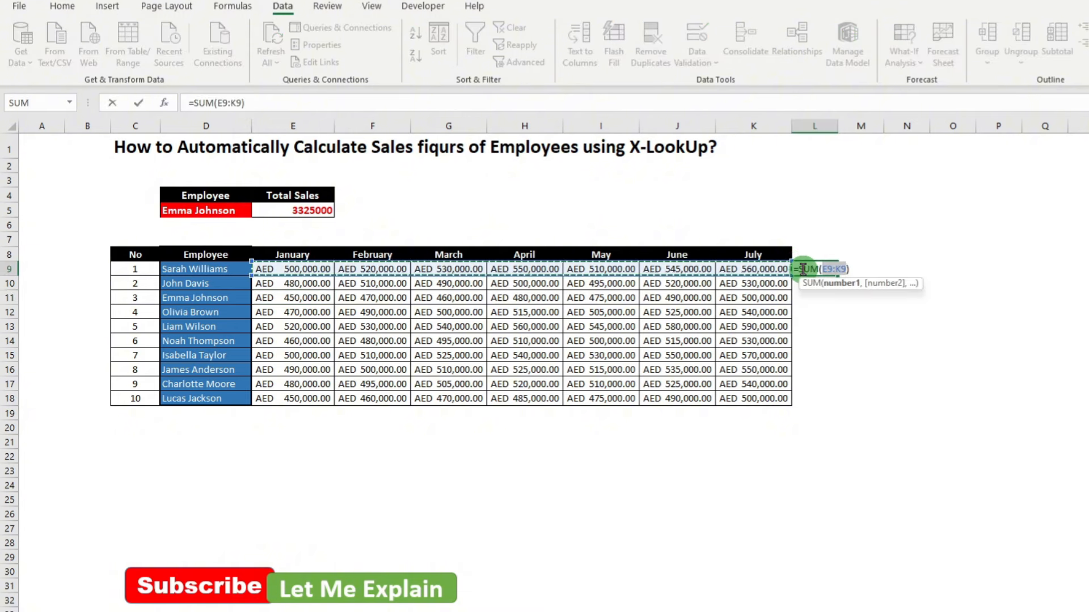
{"action": "key", "text": "Return"}
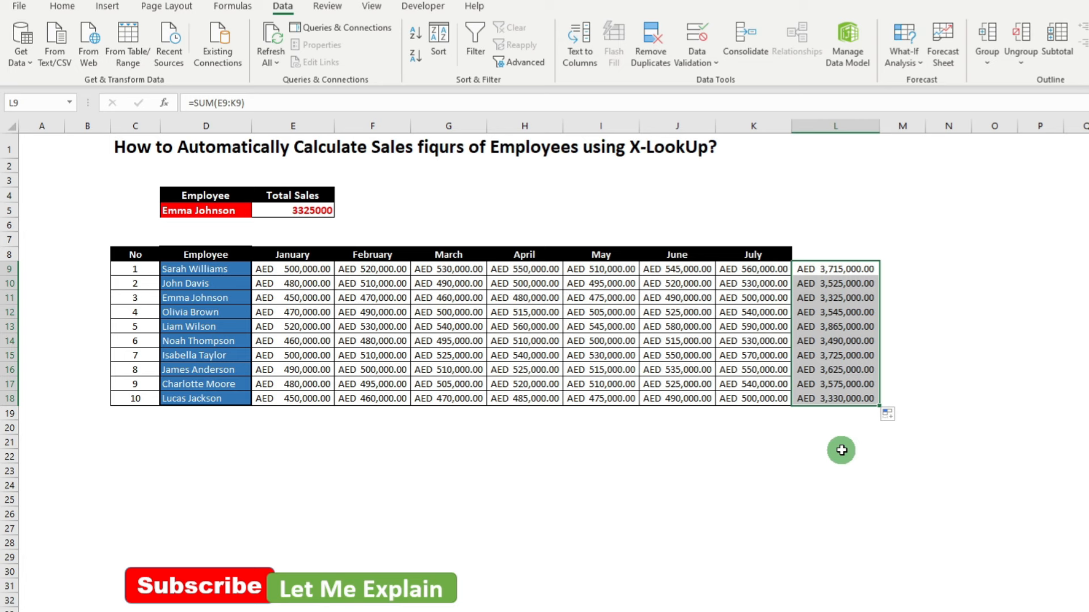
{"action": "mouse_move", "coordinate": [167, 366]}
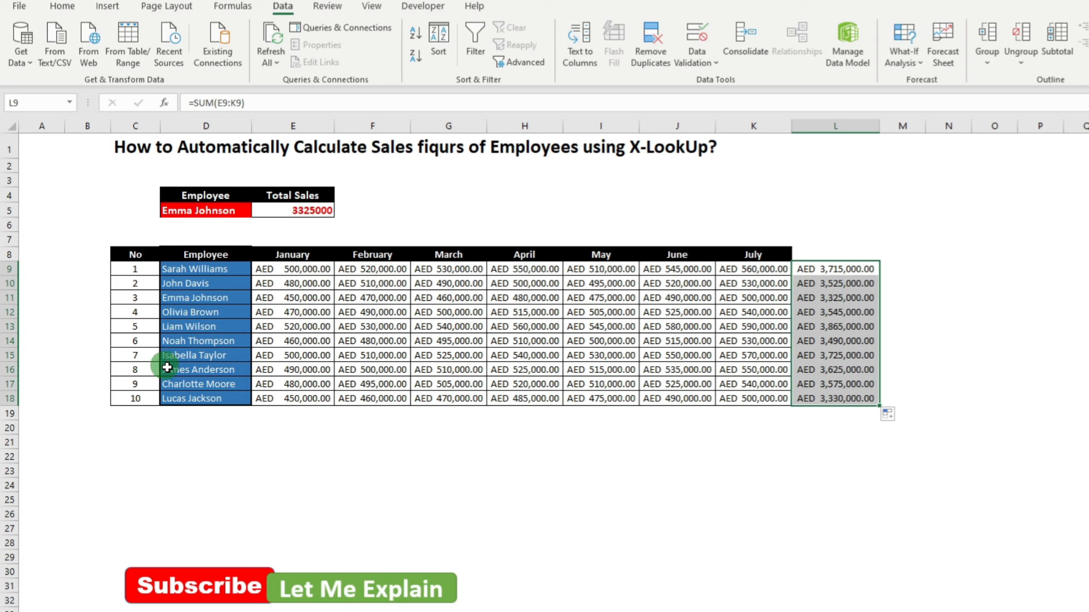
{"action": "left_click", "coordinate": [258, 210]}
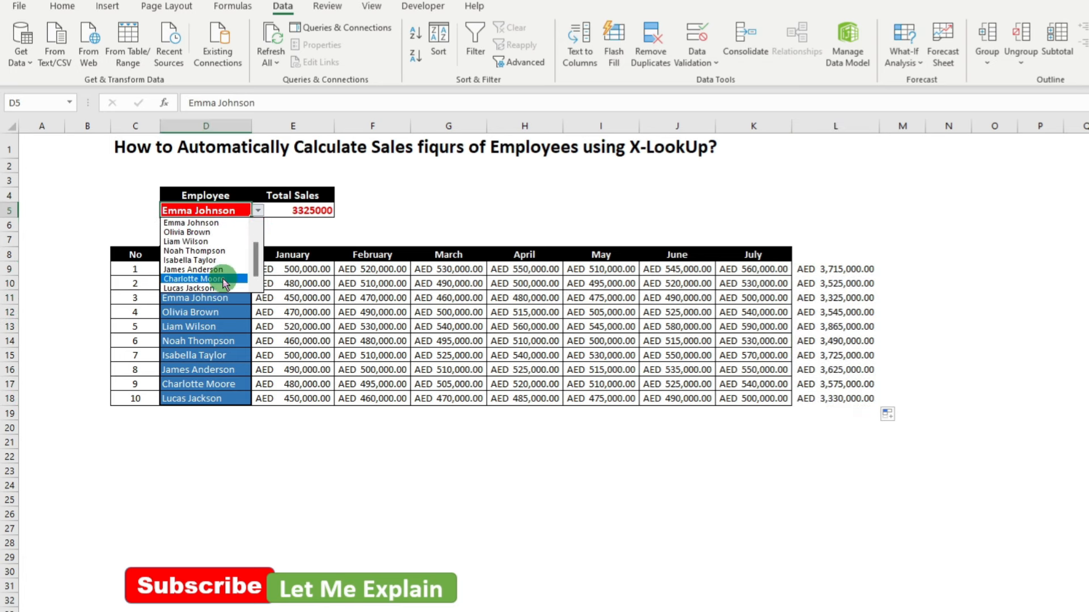
{"action": "left_click", "coordinate": [196, 279]}
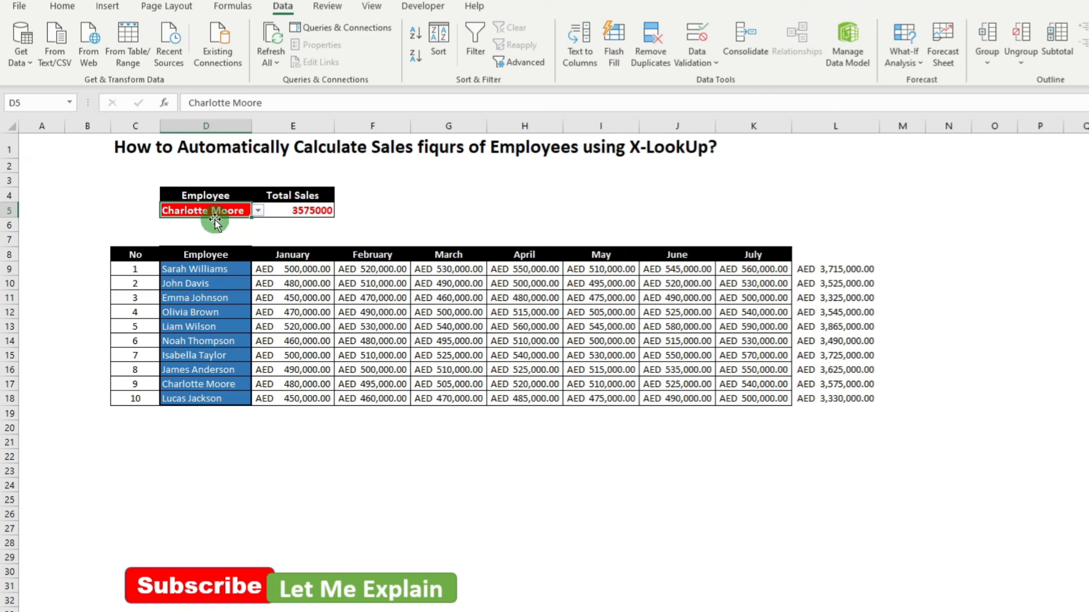
{"action": "mouse_move", "coordinate": [838, 388]}
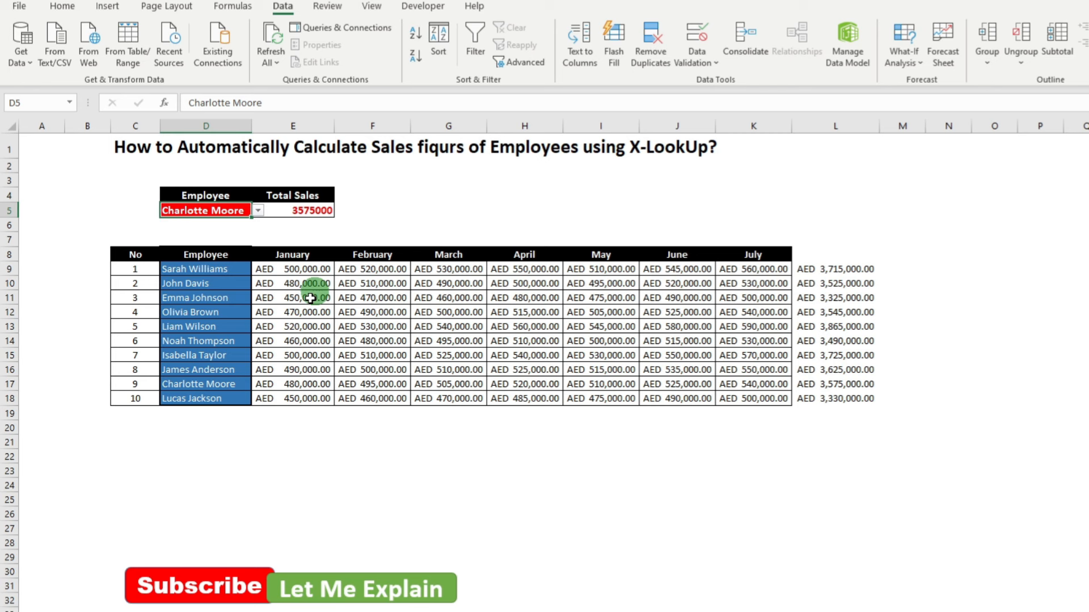
{"action": "mouse_move", "coordinate": [311, 346]}
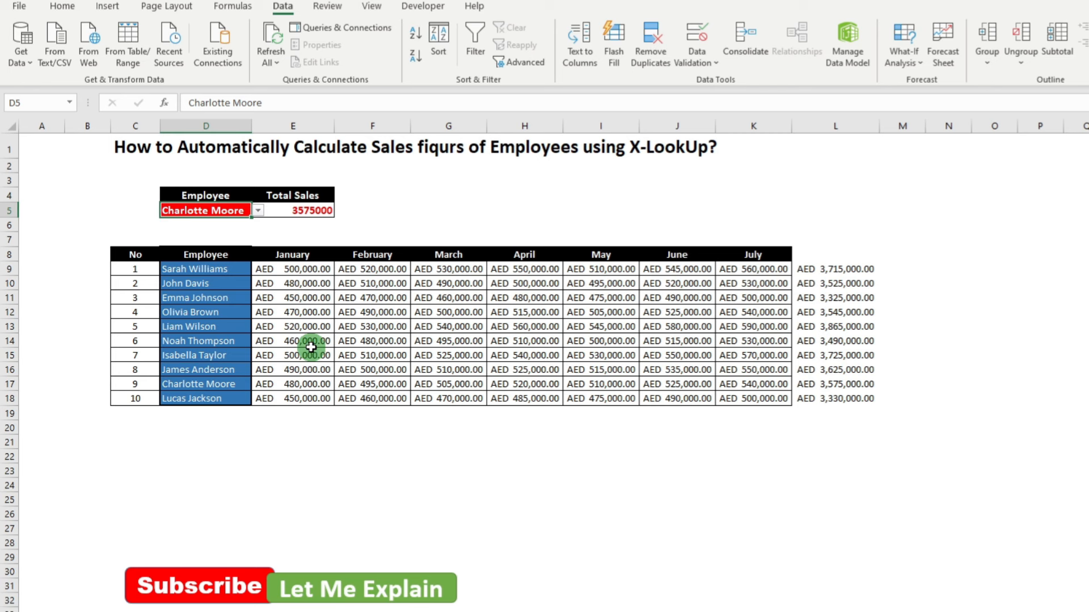